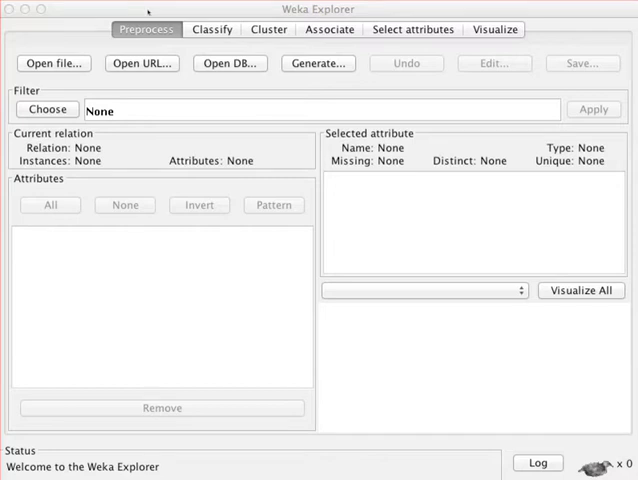
# - Load iris.arff from the data folder, giving 150 instances and 5 attributes
pyautogui.click(54, 63)
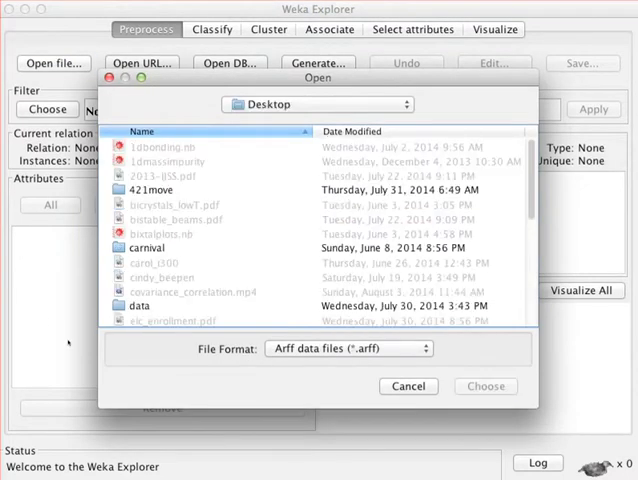
pyautogui.doubleClick(147, 247)
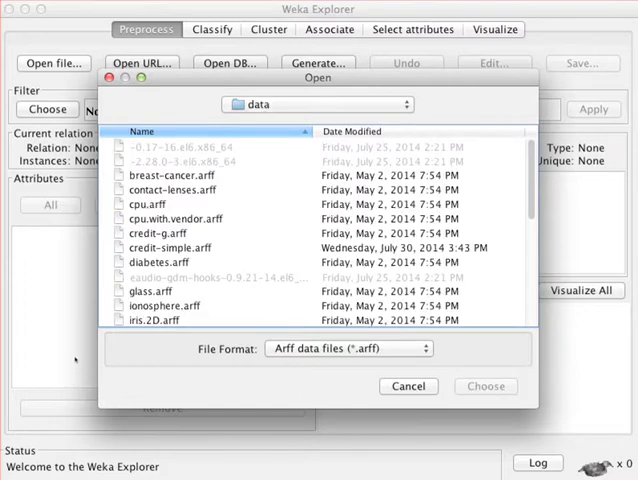
pyautogui.scroll(-3)
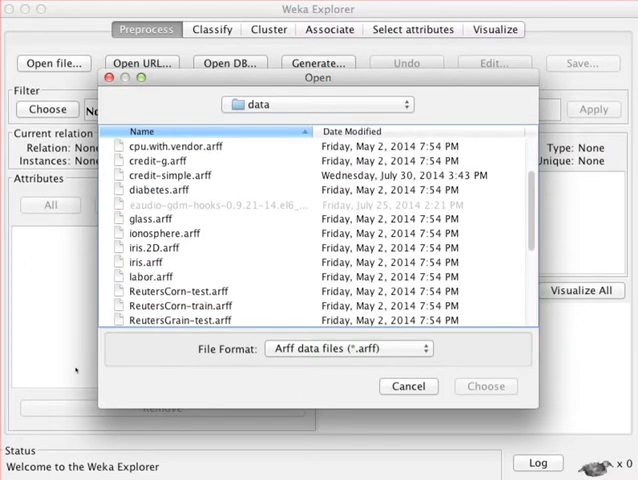
pyautogui.doubleClick(144, 247)
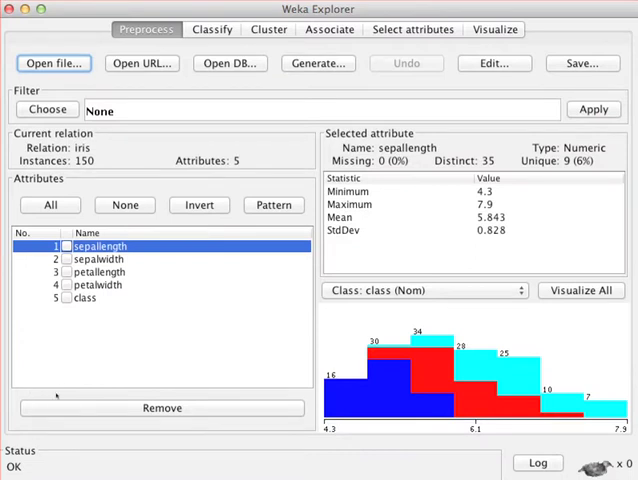
# - Run trees > J48 with 10-fold cross-validation, classifying 144 of 150 iris instances correctly
pyautogui.click(211, 29)
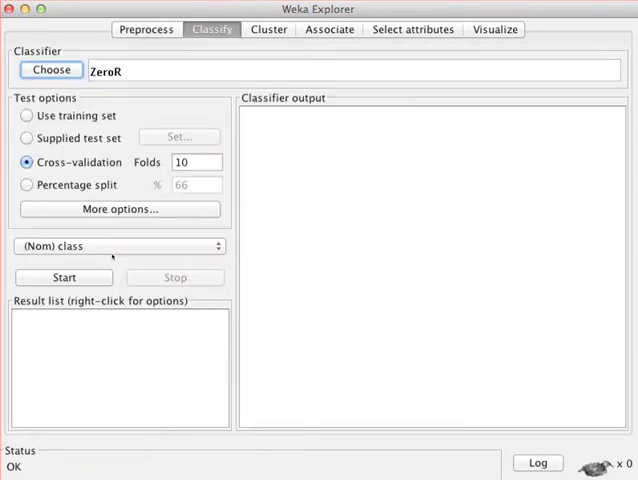
pyautogui.click(50, 69)
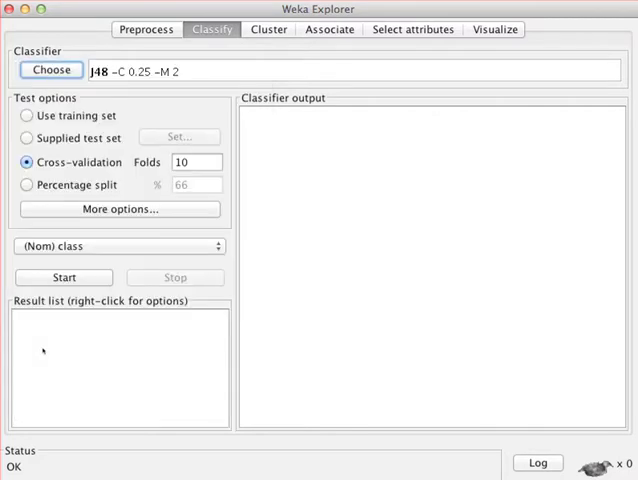
pyautogui.click(63, 277)
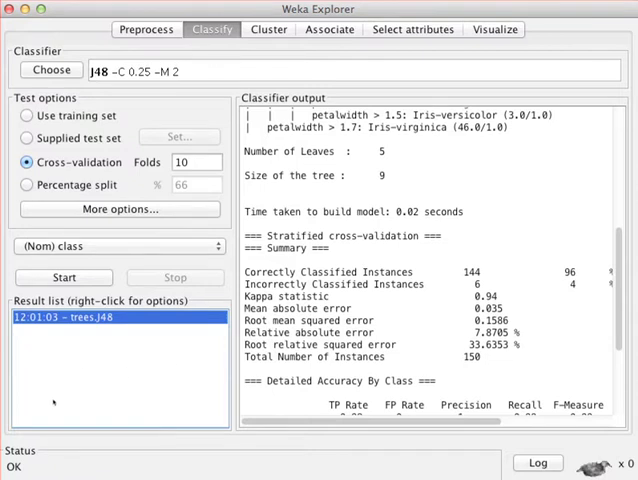
# - Visualize J48 classifier errors with petallength on X and petalwidth on Y, marking misclassified points
pyautogui.scroll(-3)
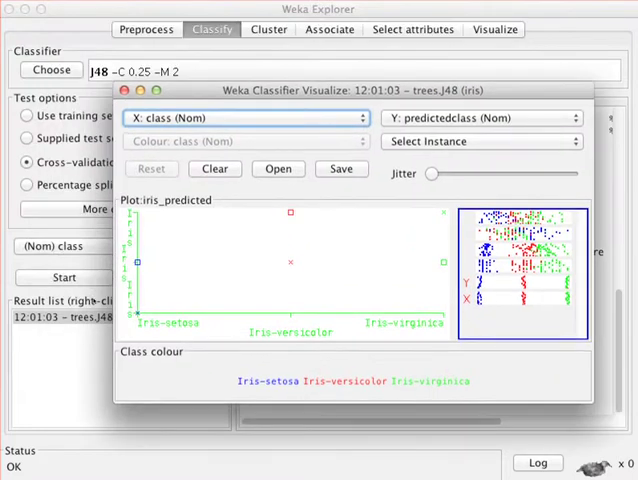
pyautogui.click(245, 118)
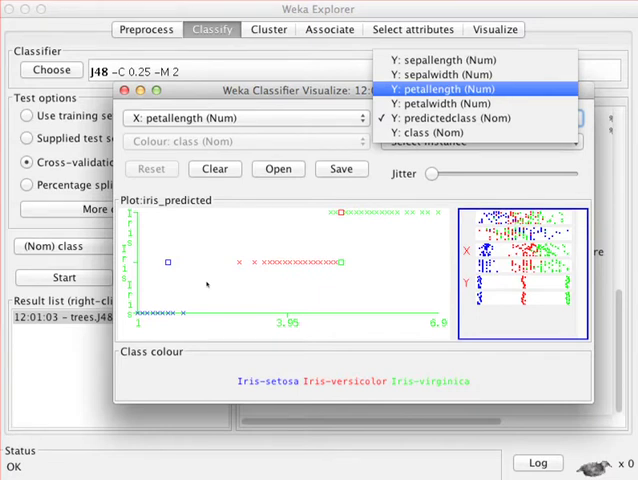
pyautogui.click(445, 103)
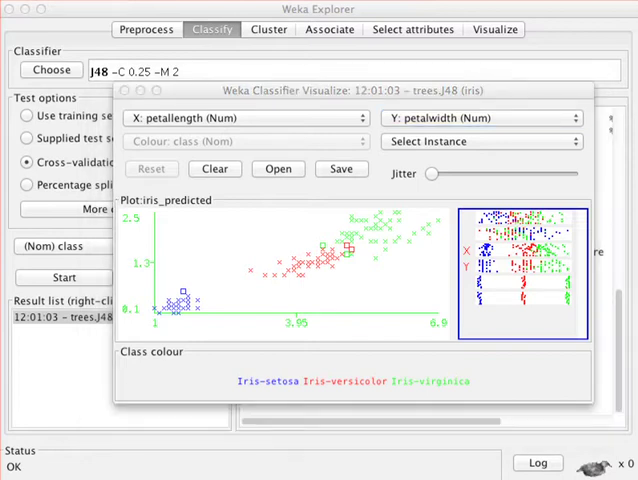
pyautogui.moveTo(368, 202)
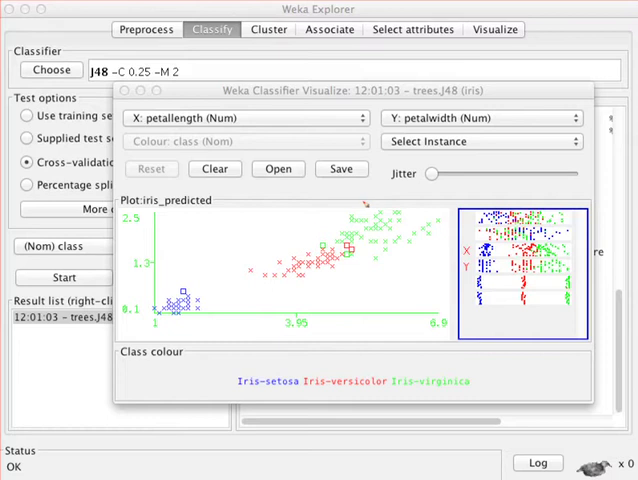
pyautogui.moveTo(305, 231); pyautogui.dragTo(375, 278)
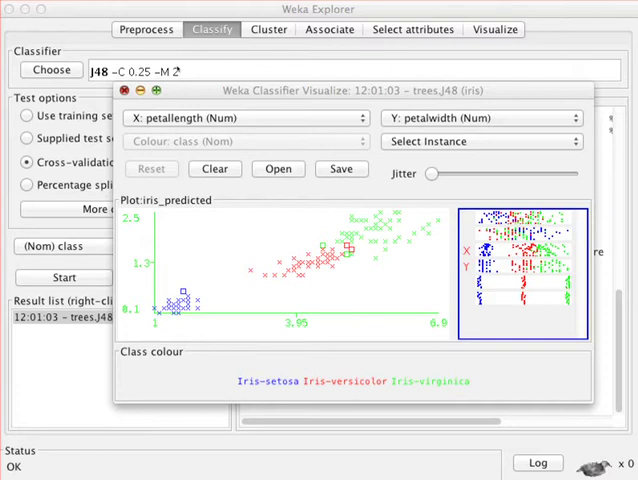
# - Close the classifier error plot to return to the J48 confusion matrix
pyautogui.click(124, 93)
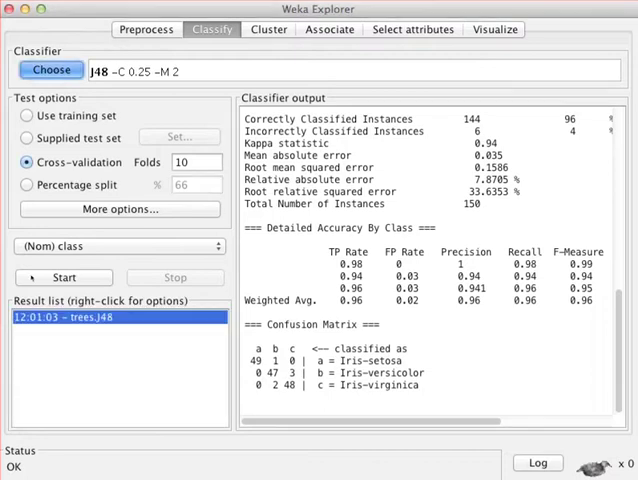
# - Run functions > MultilayerPerceptron with cross-validation, classifying 146 of 150 correctly (97.3%)
pyautogui.click(51, 70)
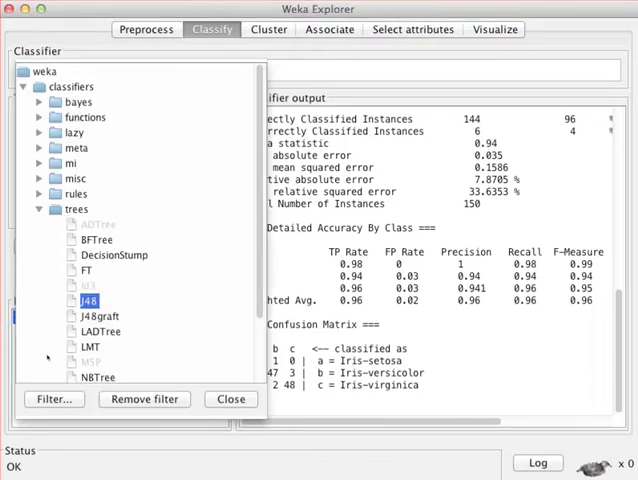
pyautogui.moveTo(45, 357)
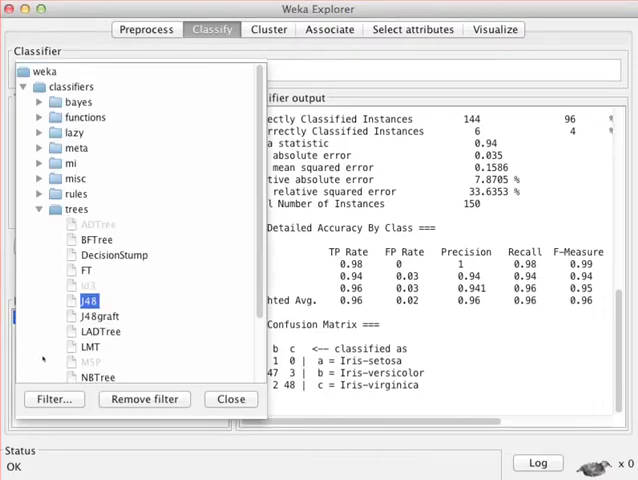
pyautogui.click(38, 117)
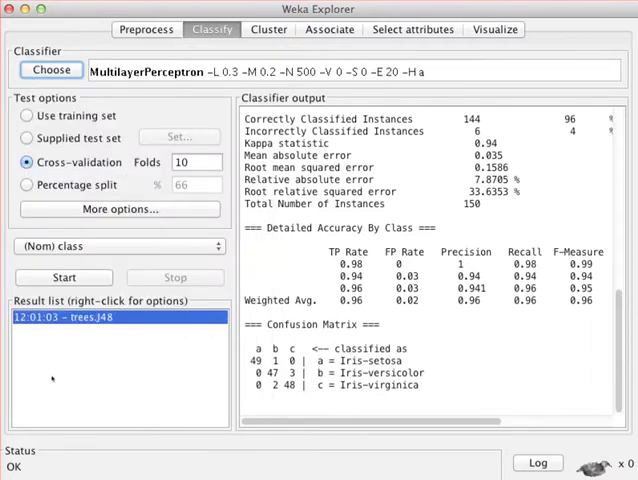
pyautogui.click(63, 277)
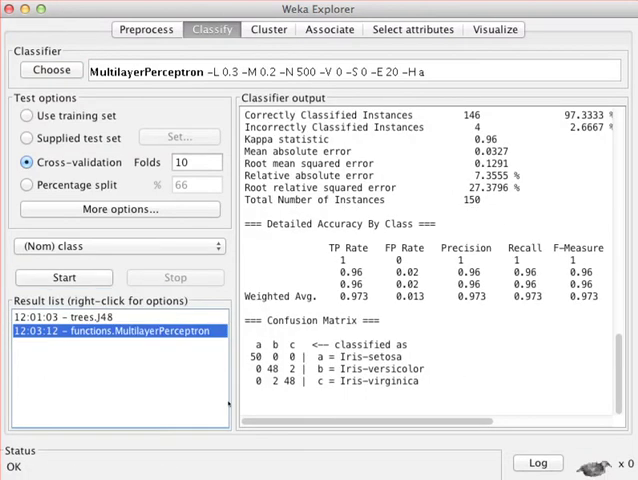
pyautogui.scroll(-3)
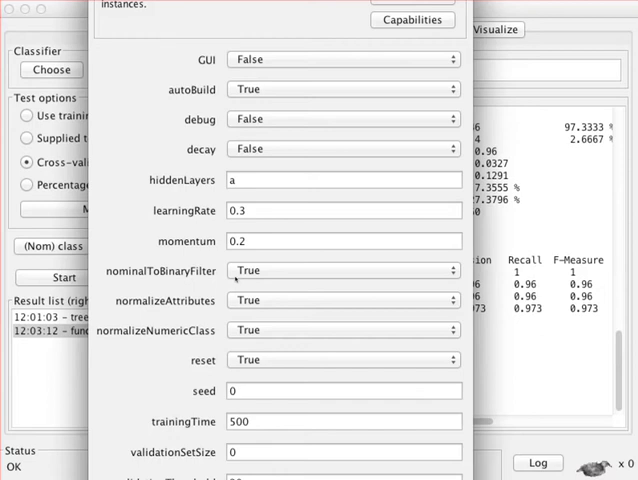
pyautogui.moveTo(189, 320)
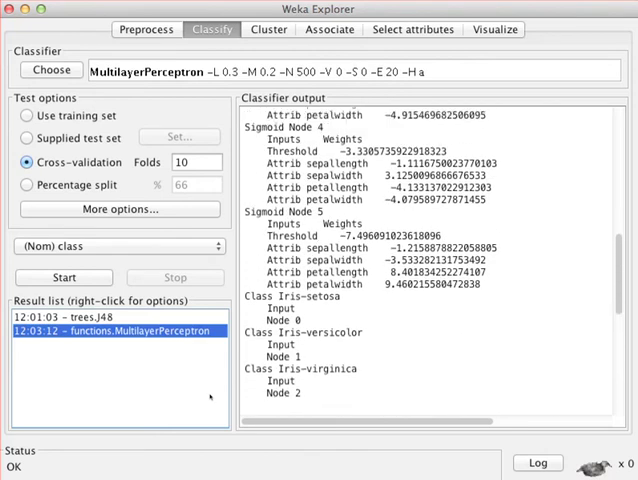
# - Scroll the classifier output to the Sigmoid Node 0 thresholds and weights
pyautogui.scroll(-3)
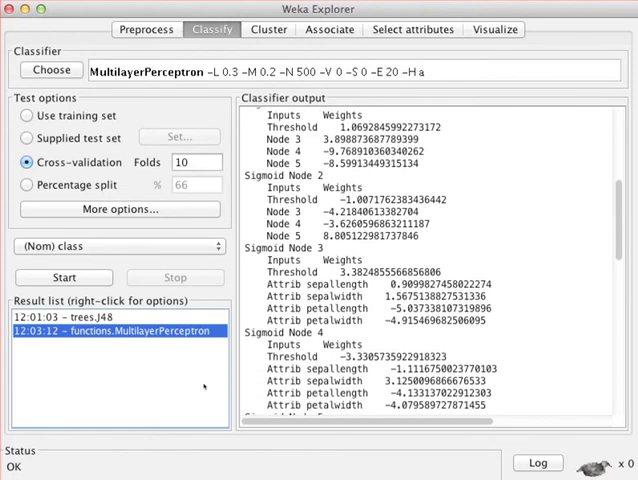
pyautogui.scroll(-3)
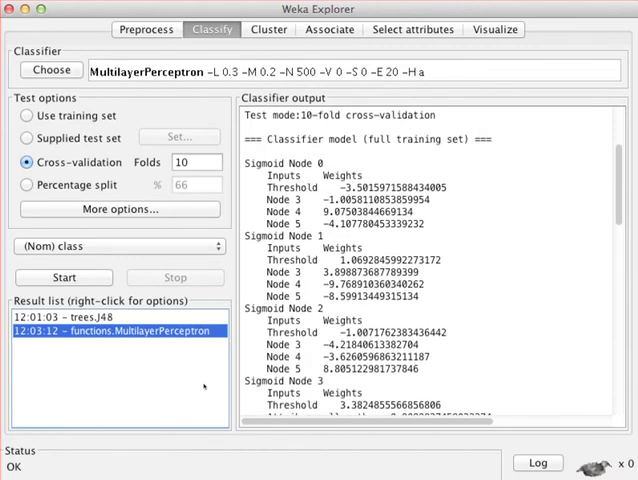
pyautogui.moveTo(156, 443)
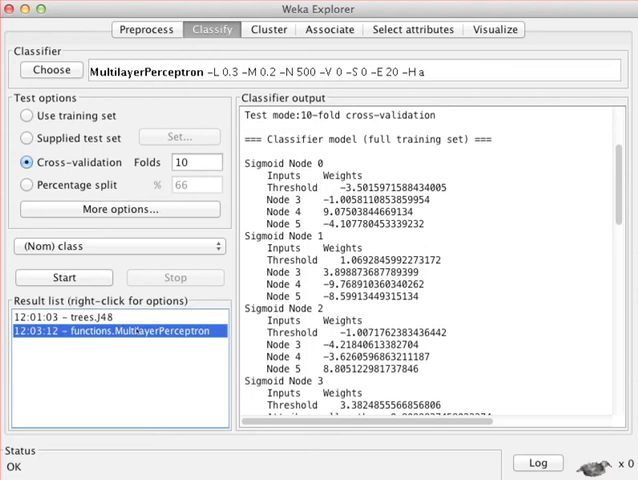
pyautogui.moveTo(135, 380)
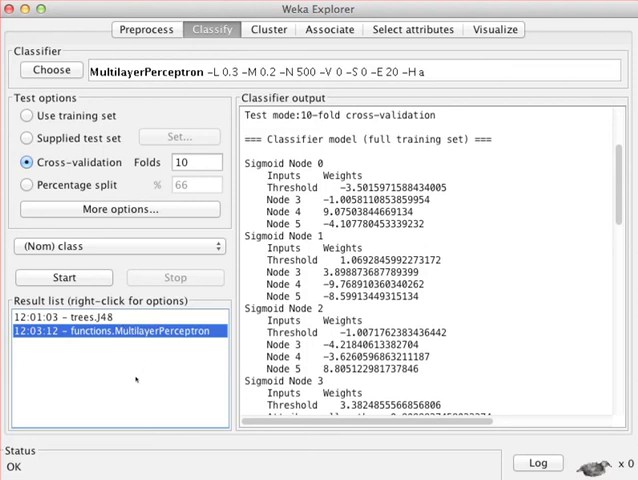